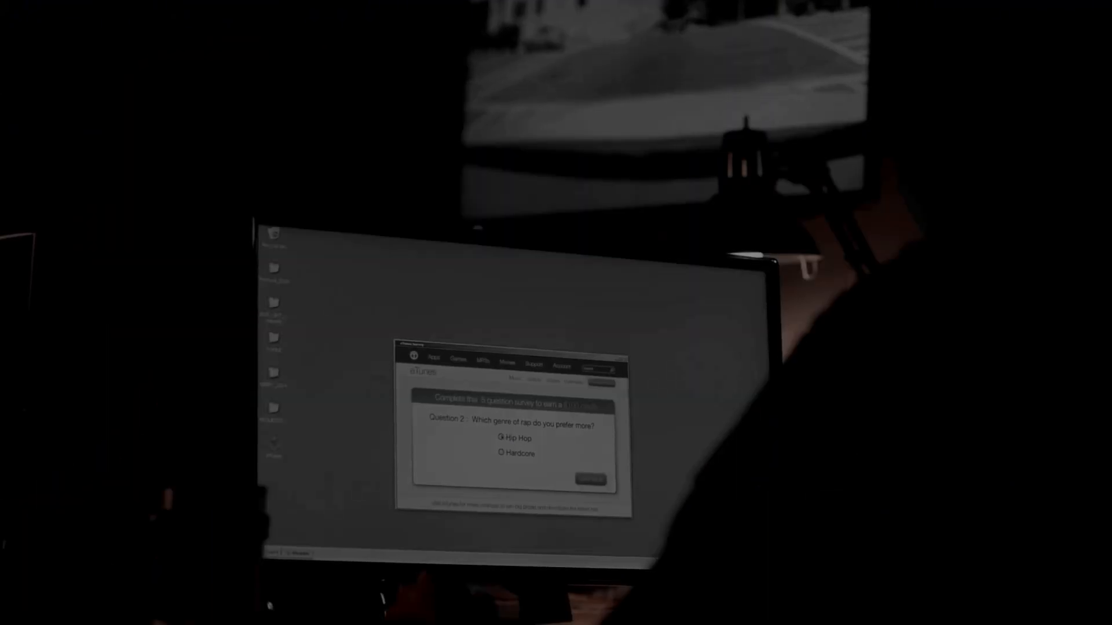
pyautogui.click(590, 480)
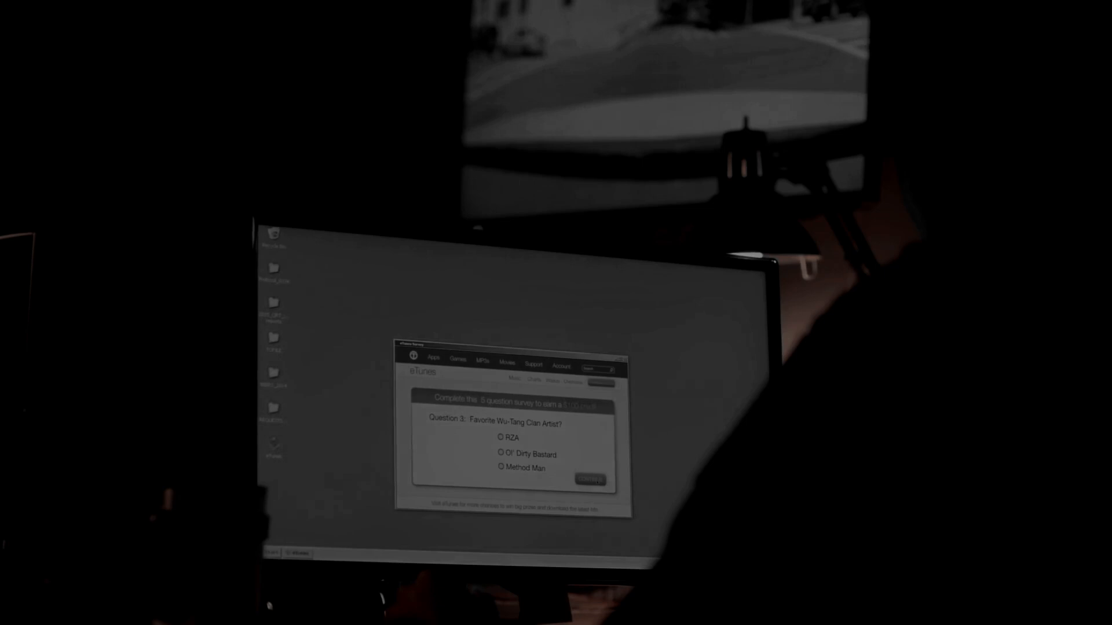